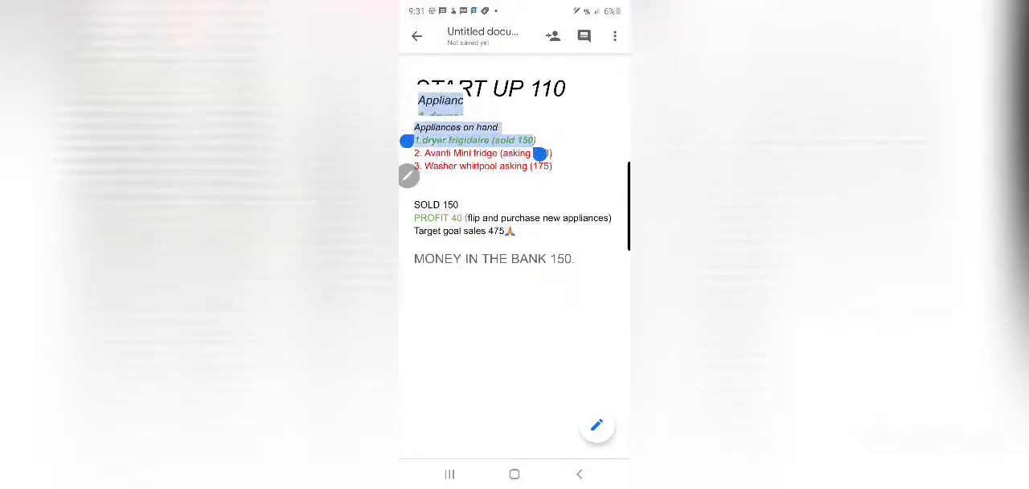
# Step: Delete the stray partial 'Appliances' heading line under START UP 110
pyautogui.click(440, 102)
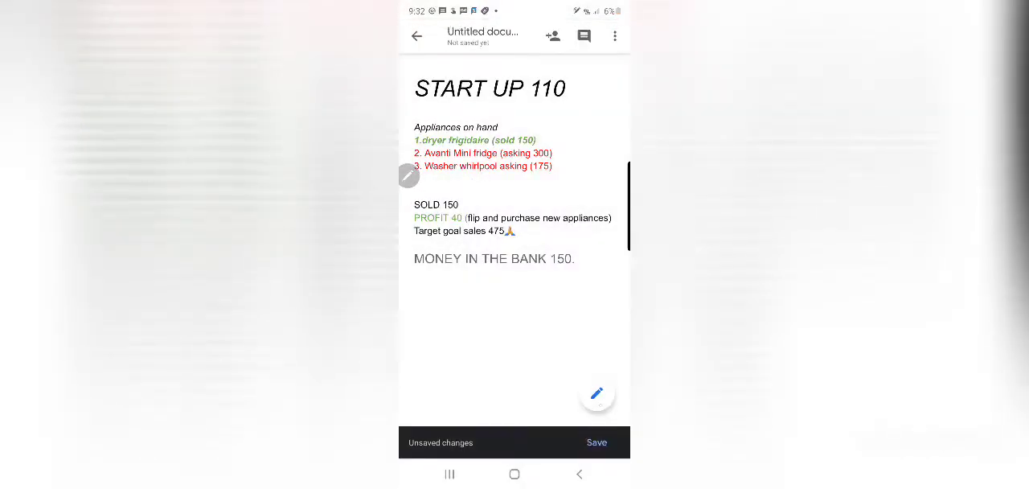
# Step: Add a new line '4. Amana dryer (1' after the washer entry in the on-hand list
pyautogui.click(550, 165)
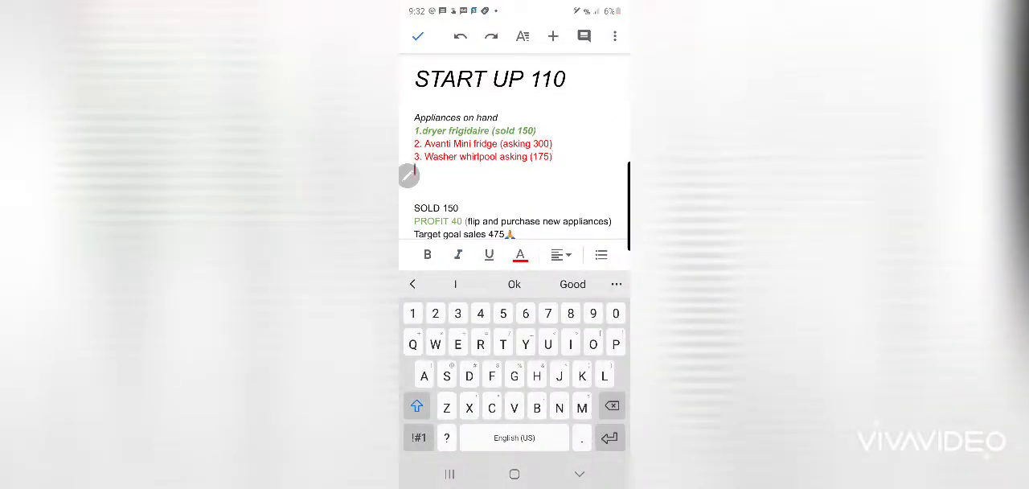
pyautogui.write('4.')
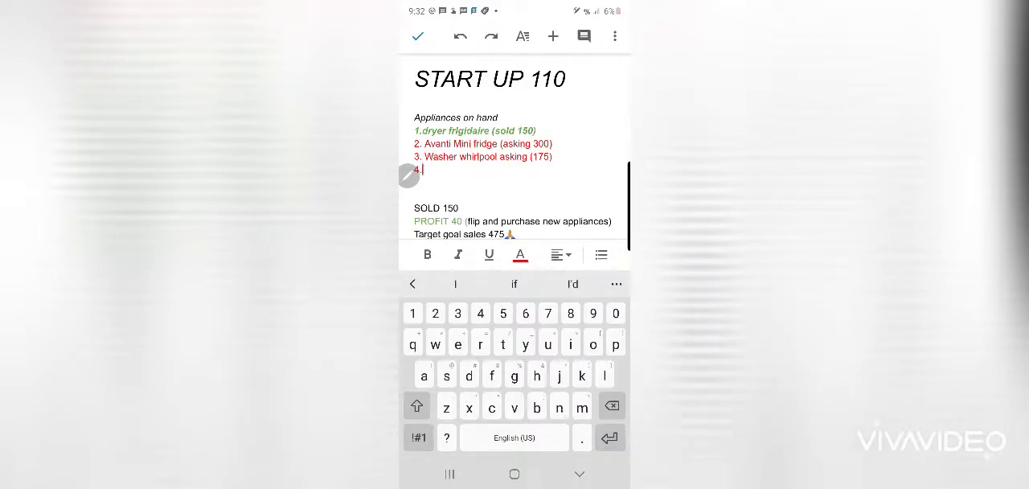
pyautogui.write('Amana dryer')
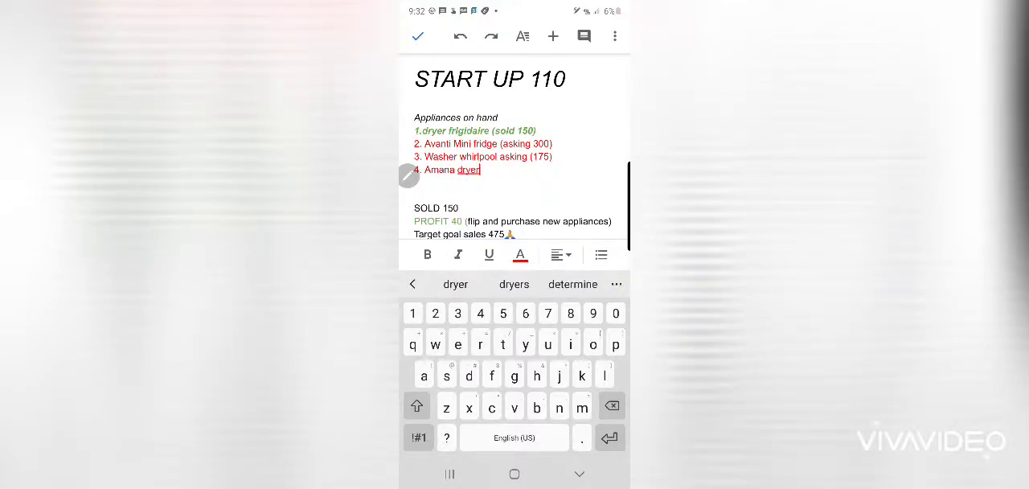
pyautogui.click(591, 341)
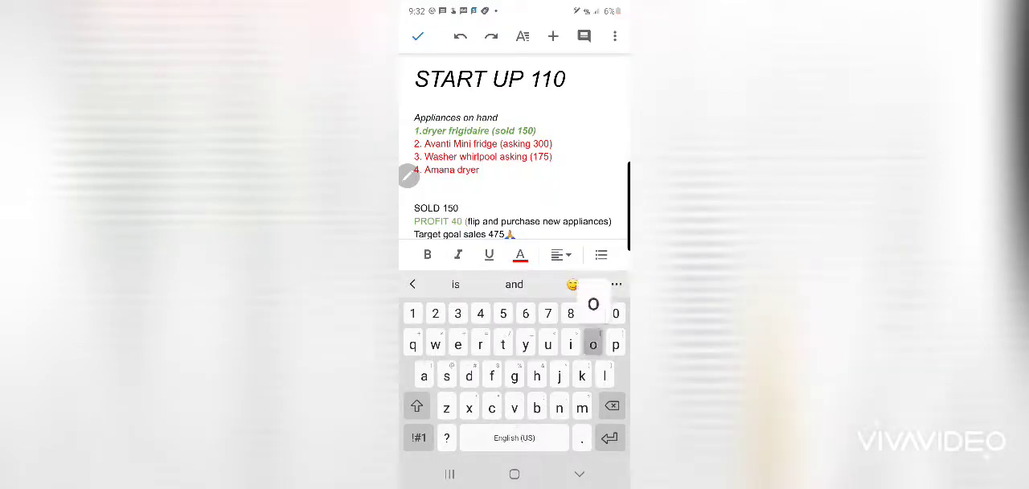
pyautogui.write('(1')
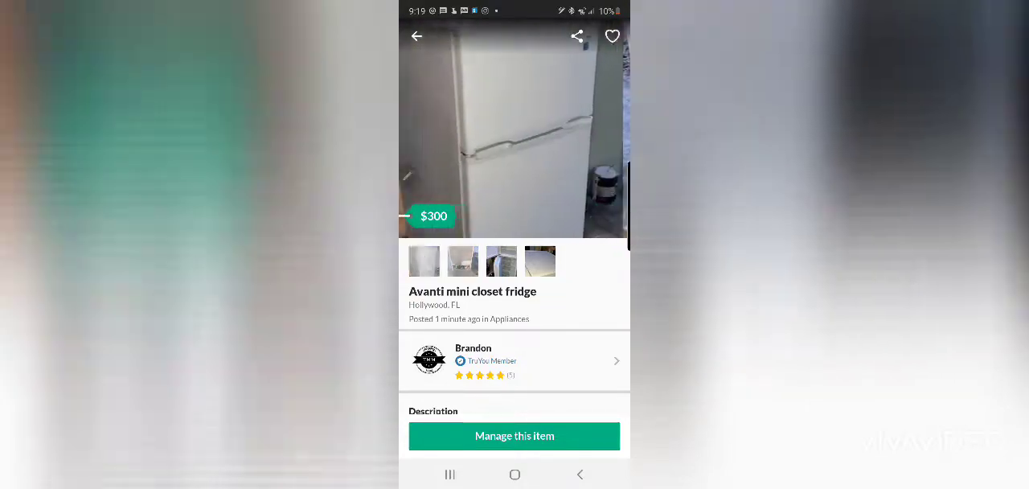
# Step: View the Avanti mini fridge photos and scroll through the description, warranty and Hollywood, FL map
pyautogui.click(514, 121)
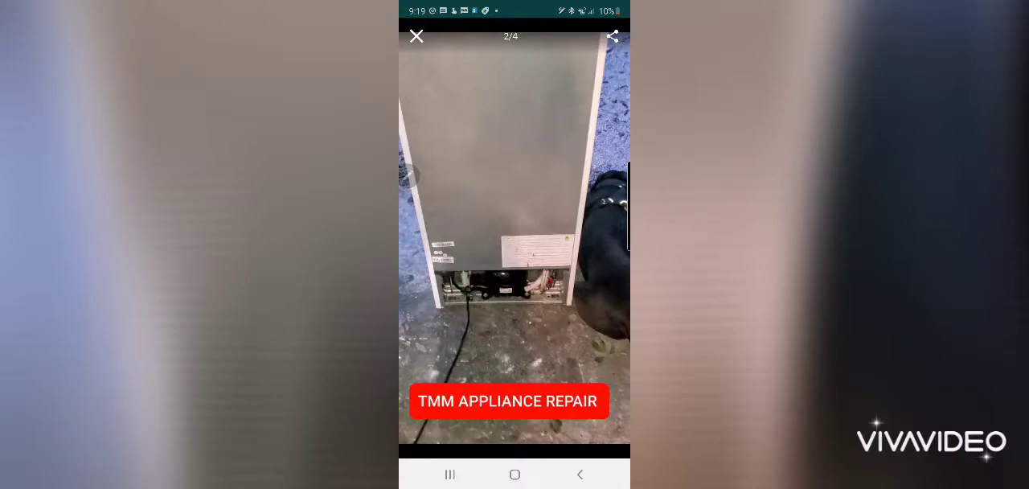
pyautogui.hscroll(-3)
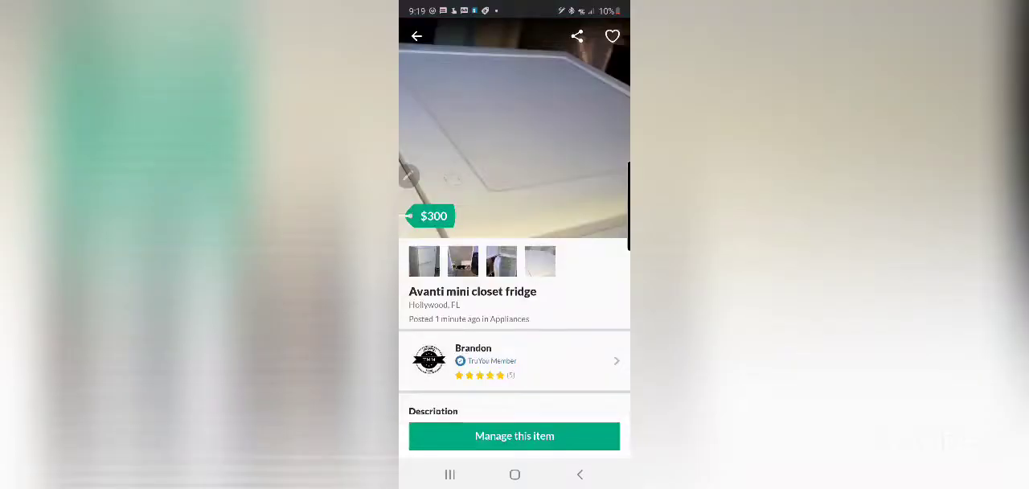
pyautogui.scroll(-3)
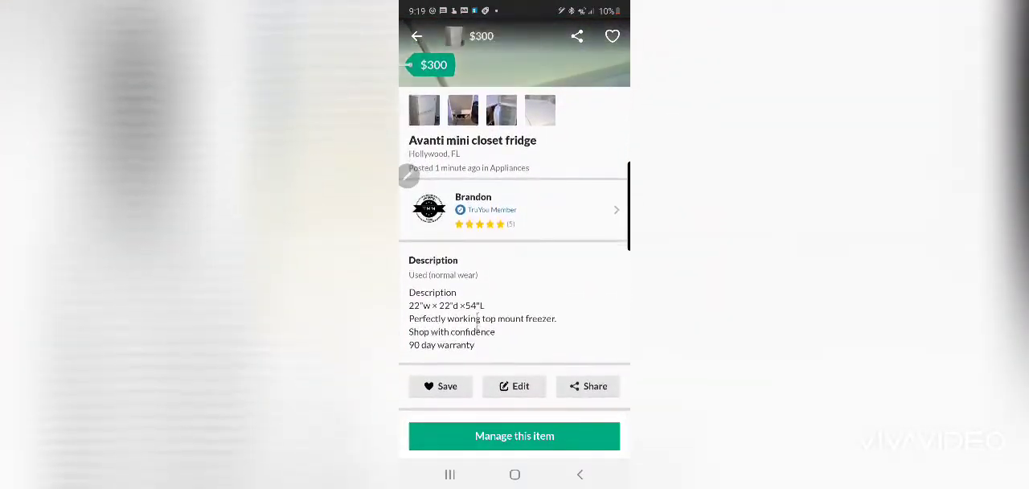
pyautogui.scroll(-3)
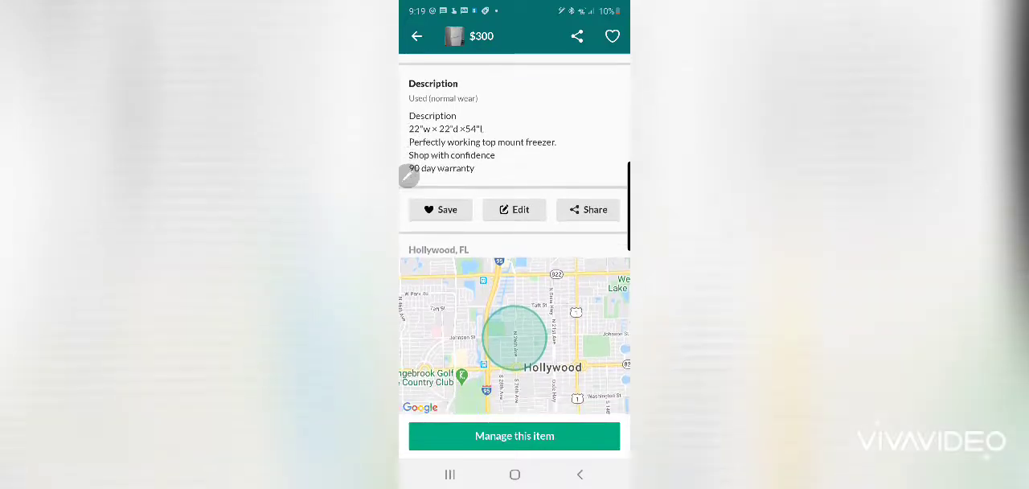
pyautogui.scroll(3)
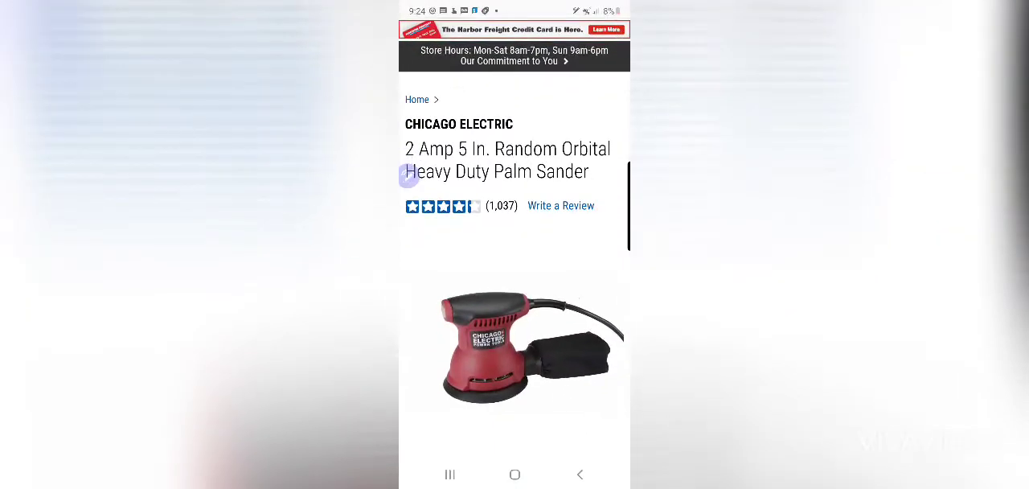
# Step: Scroll the Chicago Electric palm sander page down to its $34.99 price and in-store-only availability
pyautogui.scroll(-3)
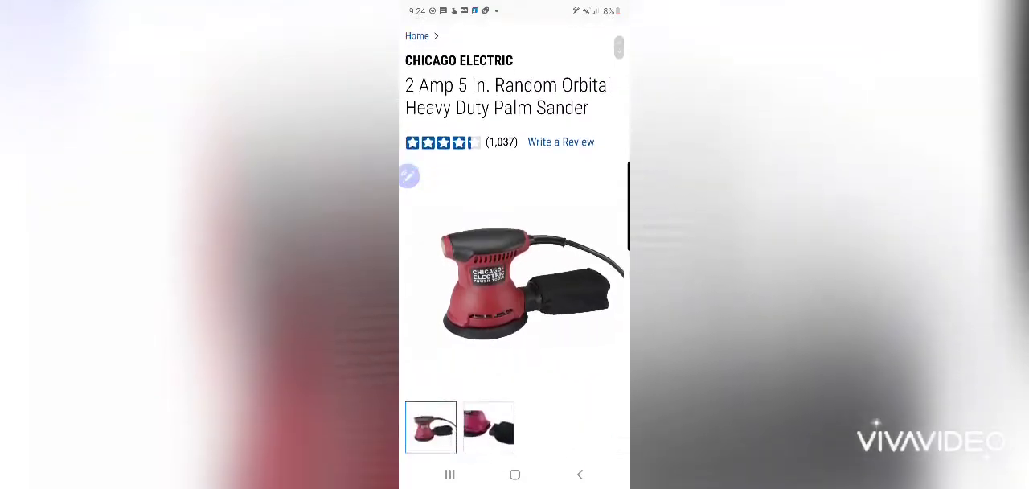
pyautogui.scroll(-3)
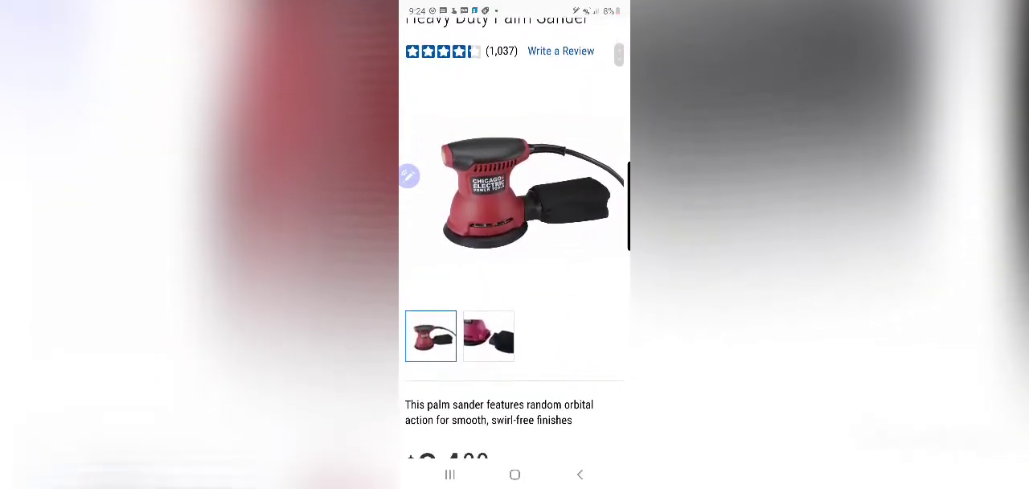
pyautogui.scroll(-3)
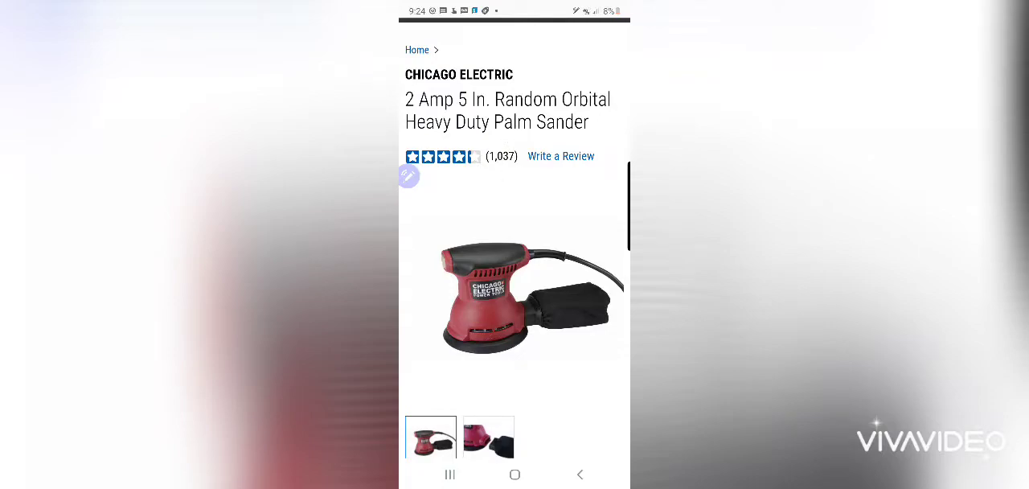
pyautogui.scroll(-3)
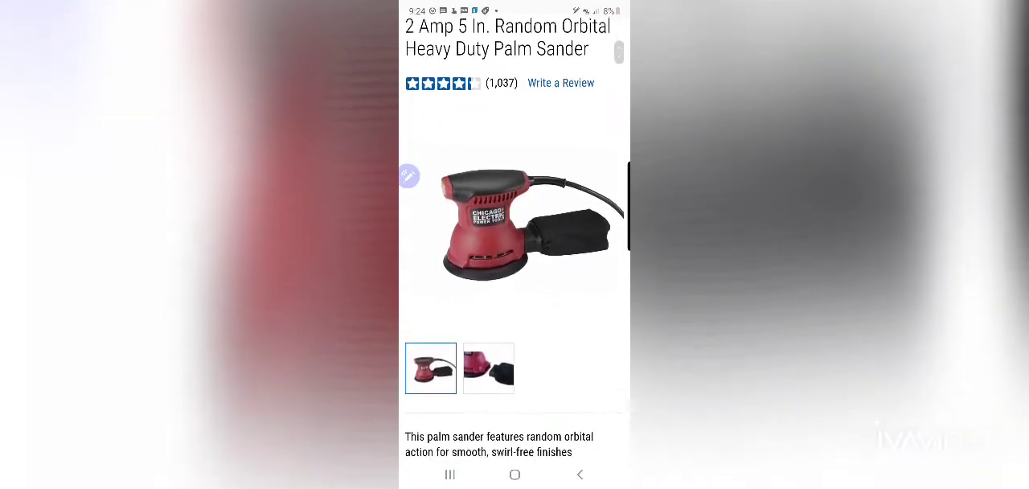
pyautogui.scroll(-3)
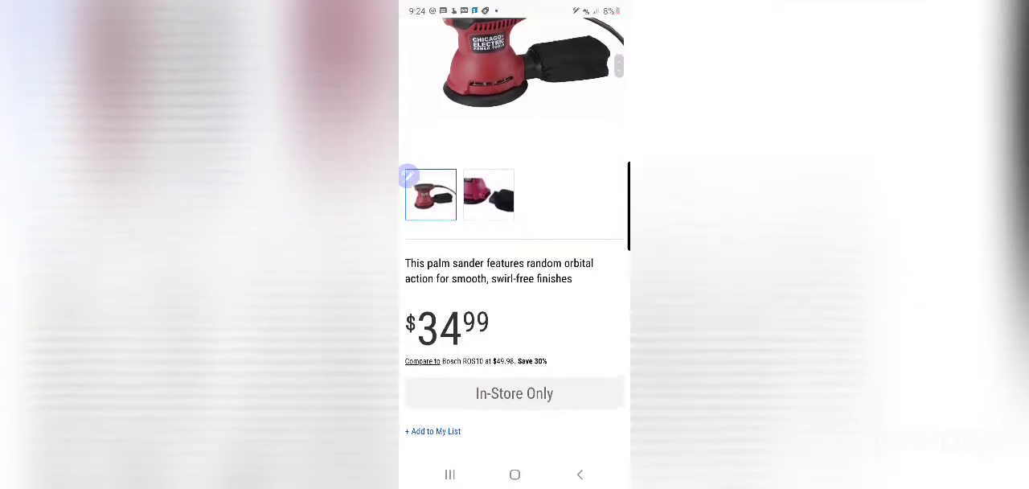